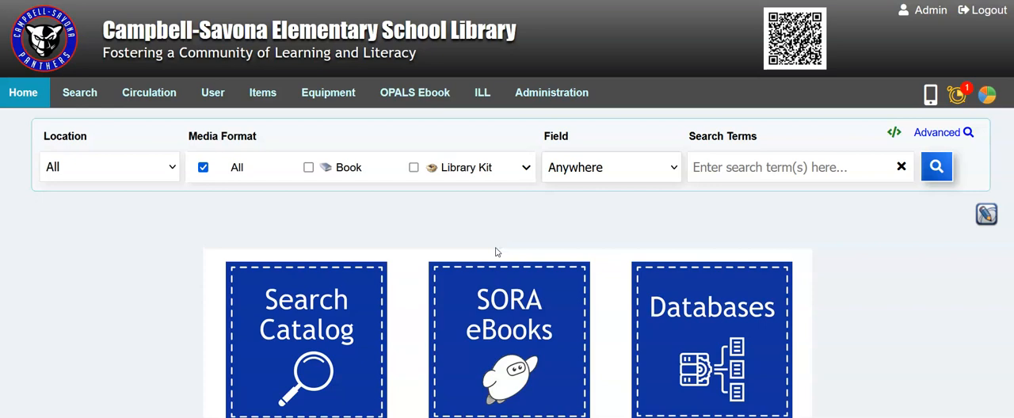
{"action": "mouse_move", "coordinate": [488, 244]}
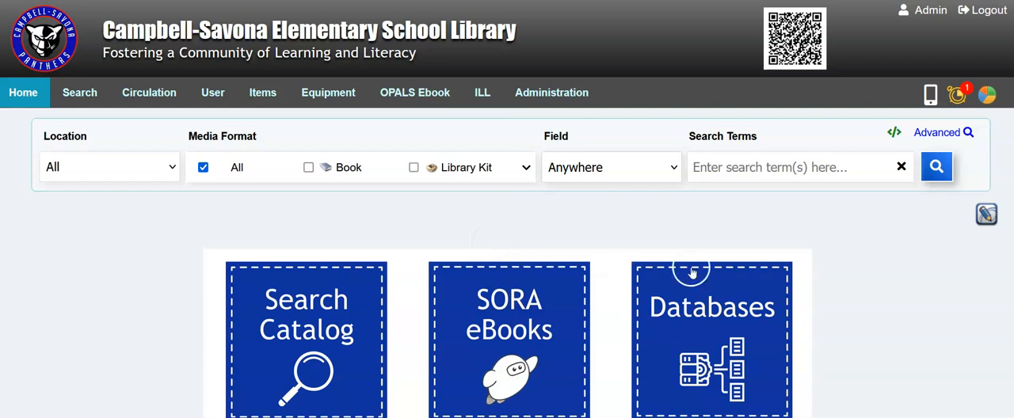
Step: Scroll down the home page to review the catalog tiles before editing
{"action": "scroll", "scroll_direction": "down", "scroll_amount": 3}
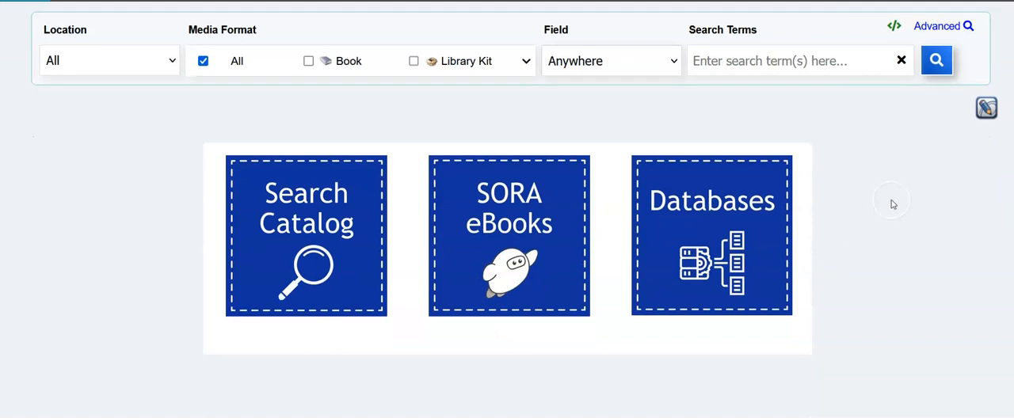
{"action": "mouse_move", "coordinate": [843, 244]}
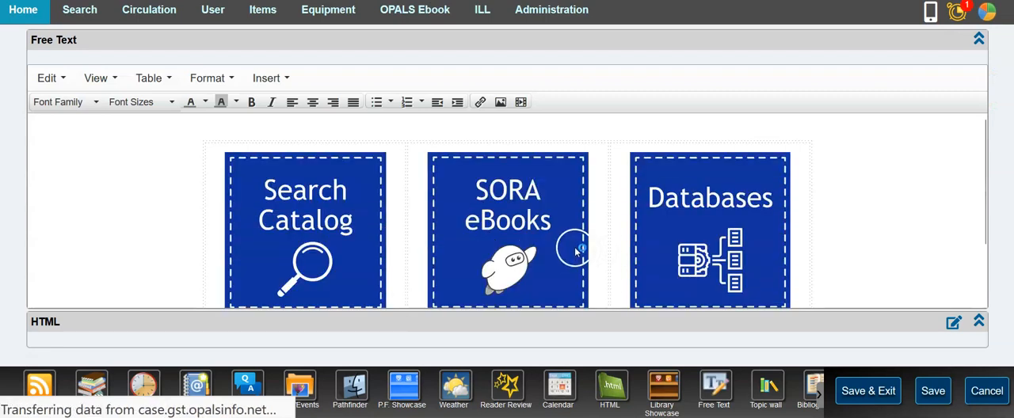
{"action": "scroll", "scroll_direction": "down", "scroll_amount": 3}
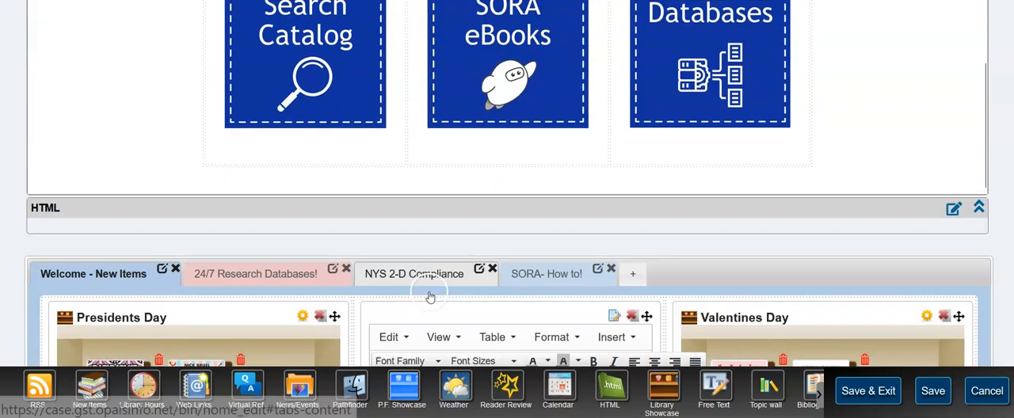
{"action": "scroll", "scroll_direction": "down", "scroll_amount": 3}
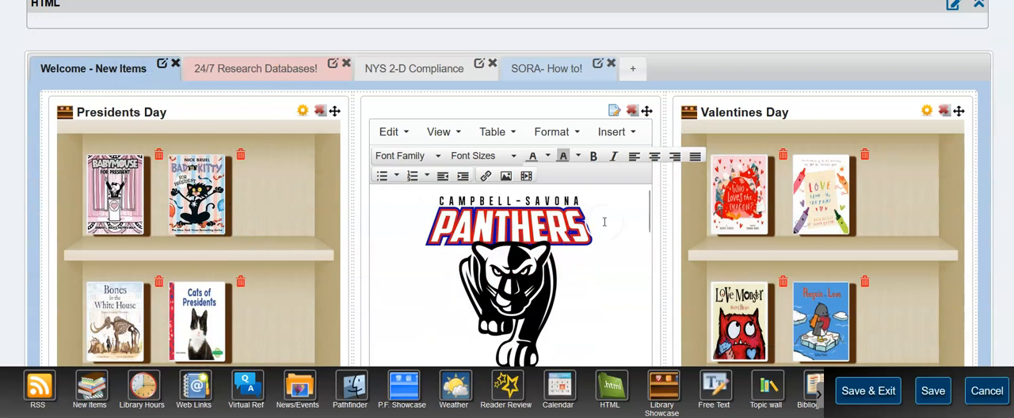
{"action": "mouse_move", "coordinate": [833, 252]}
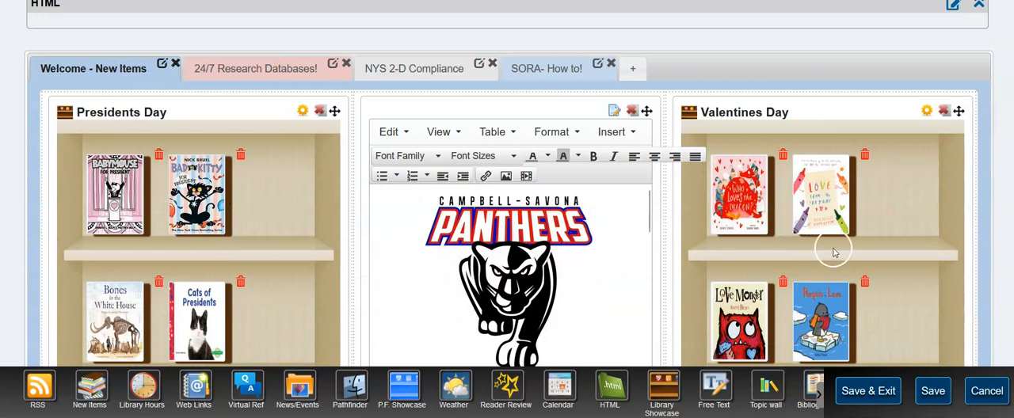
{"action": "scroll", "scroll_direction": "down", "scroll_amount": 3}
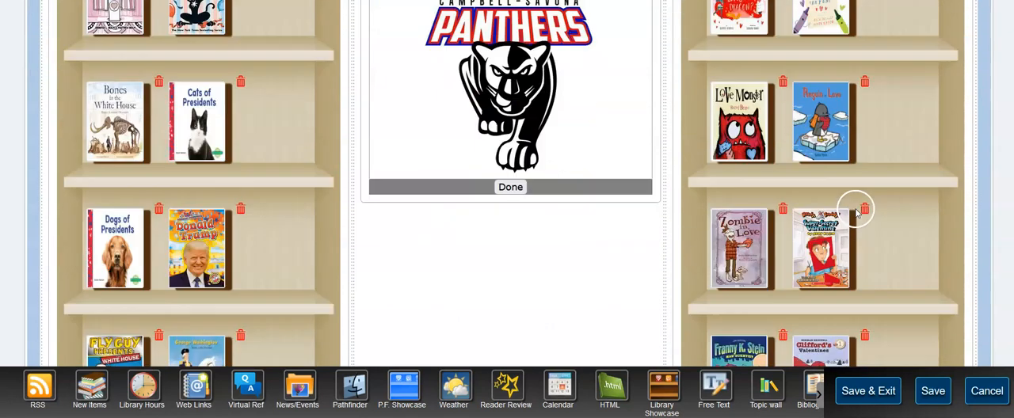
{"action": "scroll", "scroll_direction": "down", "scroll_amount": 3}
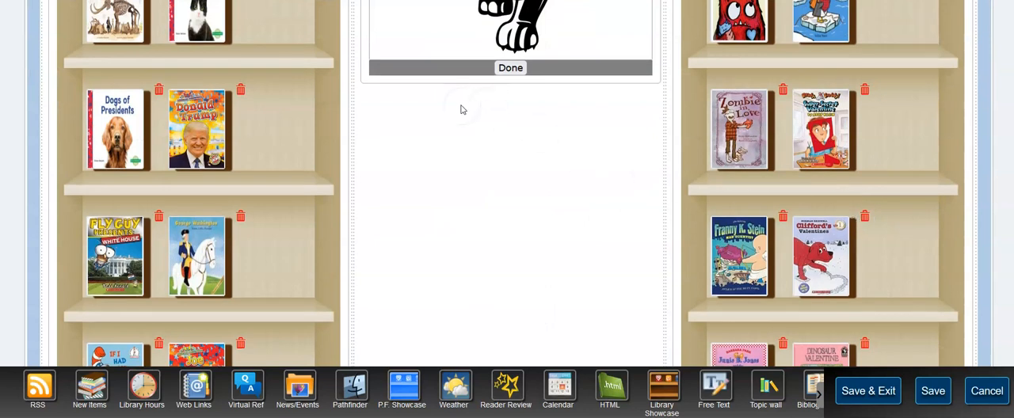
{"action": "left_click", "coordinate": [510, 66]}
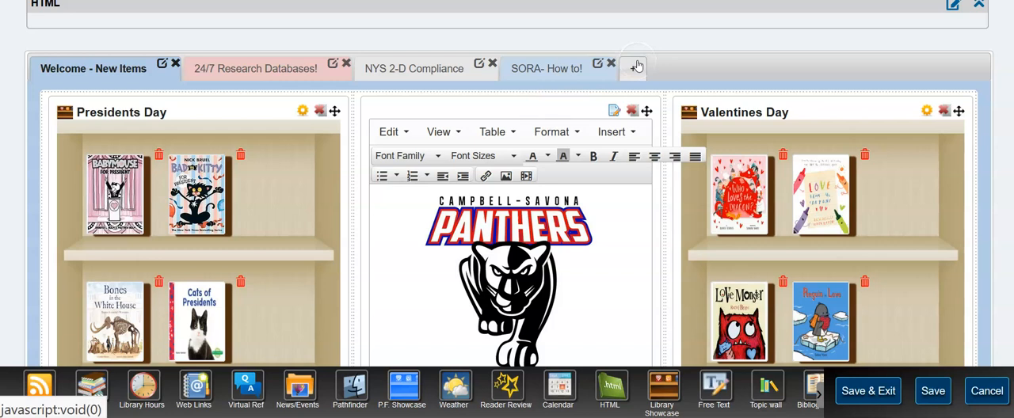
{"action": "scroll", "scroll_direction": "down", "scroll_amount": 3}
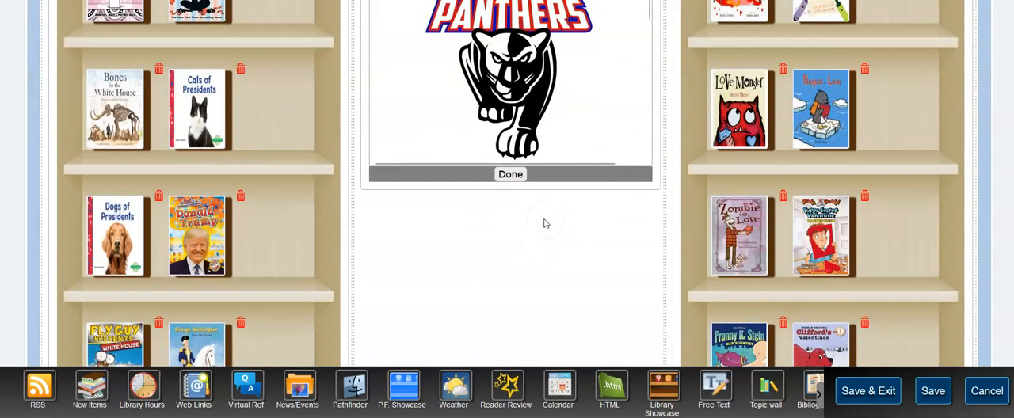
{"action": "scroll", "scroll_direction": "down", "scroll_amount": 3}
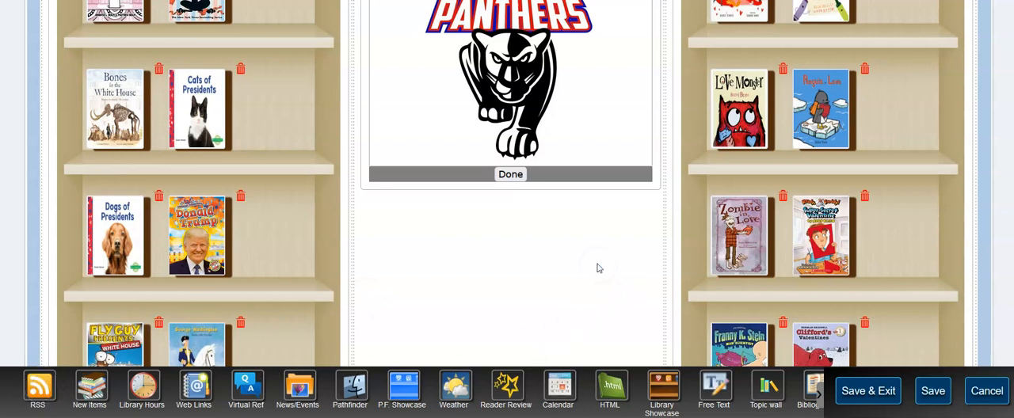
Step: Place the RSS widget at the top of the middle column above the Free Text box
{"action": "left_click", "coordinate": [510, 175]}
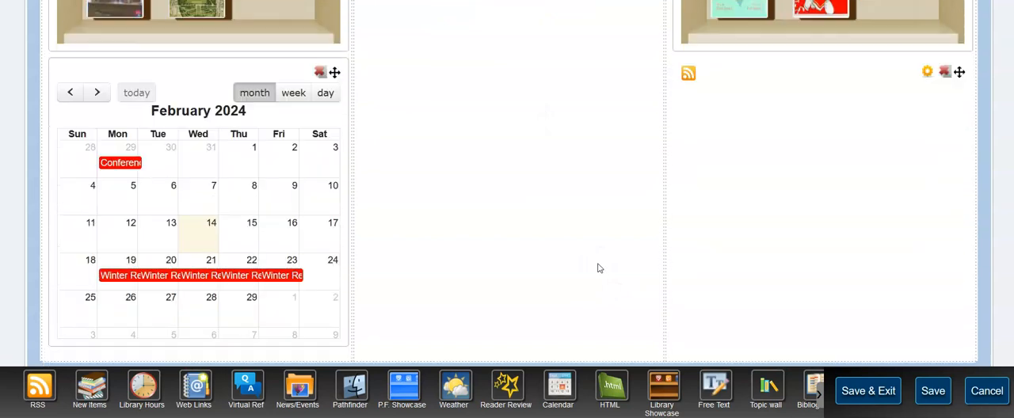
{"action": "mouse_move", "coordinate": [773, 95]}
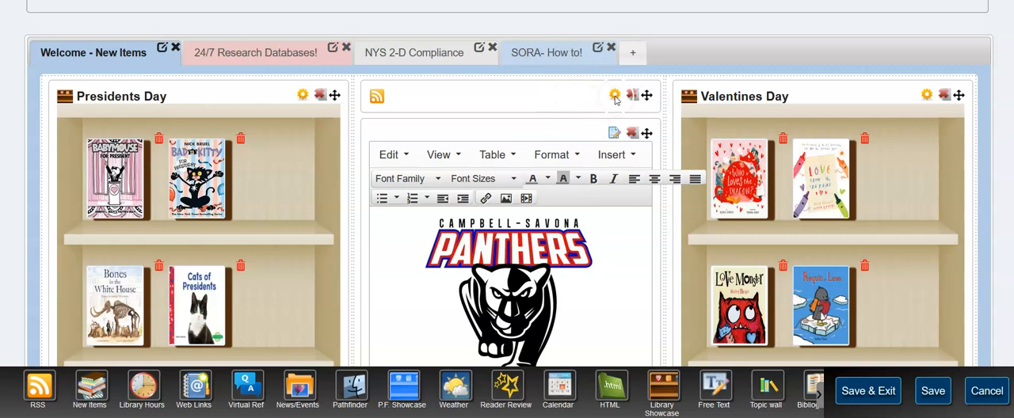
Step: Configure the RSS widget for the todayinhistory feed showing title,description and the first entries, then apply
{"action": "left_click", "coordinate": [615, 95]}
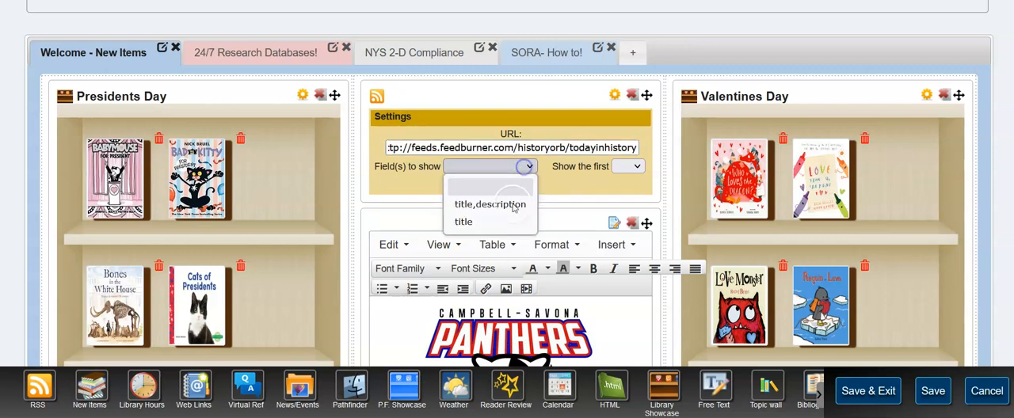
{"action": "left_click", "coordinate": [491, 205]}
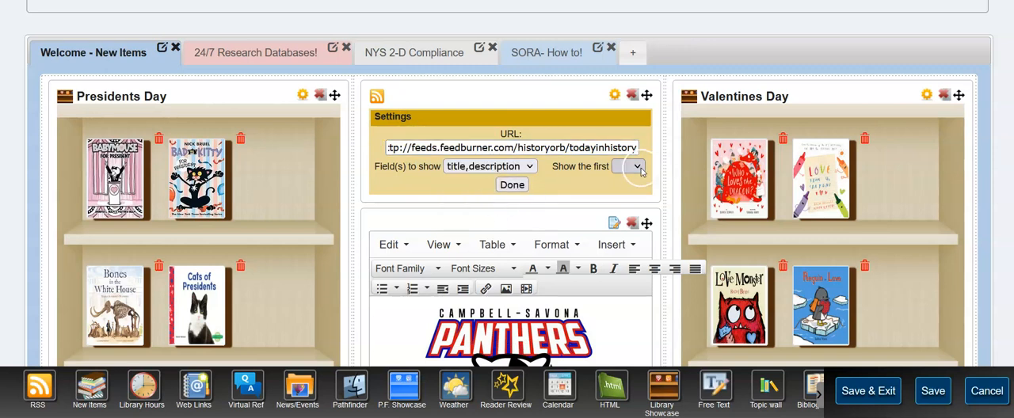
{"action": "left_click", "coordinate": [628, 167]}
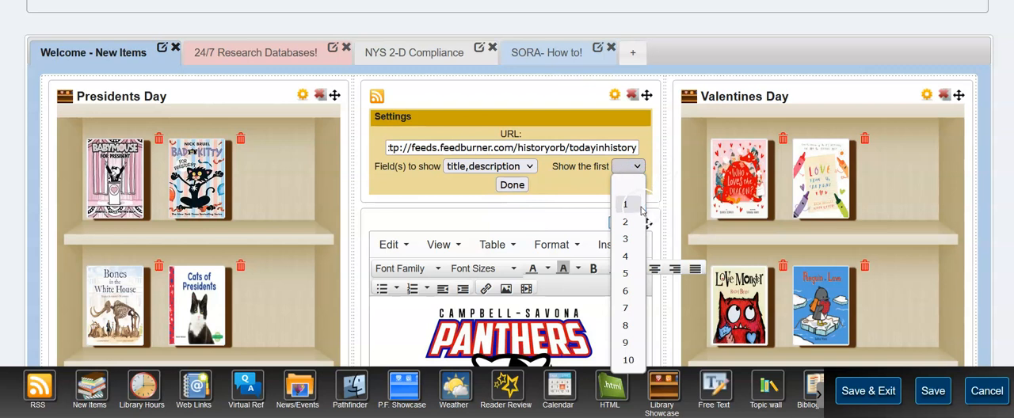
{"action": "left_click", "coordinate": [626, 237]}
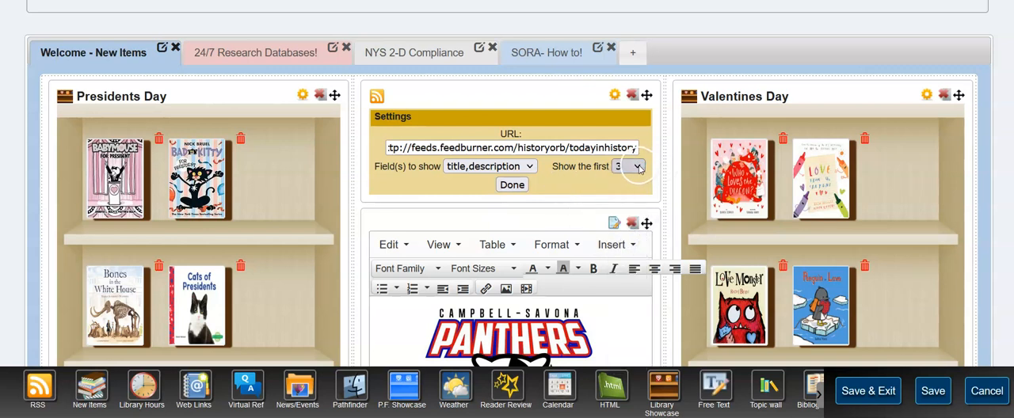
{"action": "left_click", "coordinate": [628, 164]}
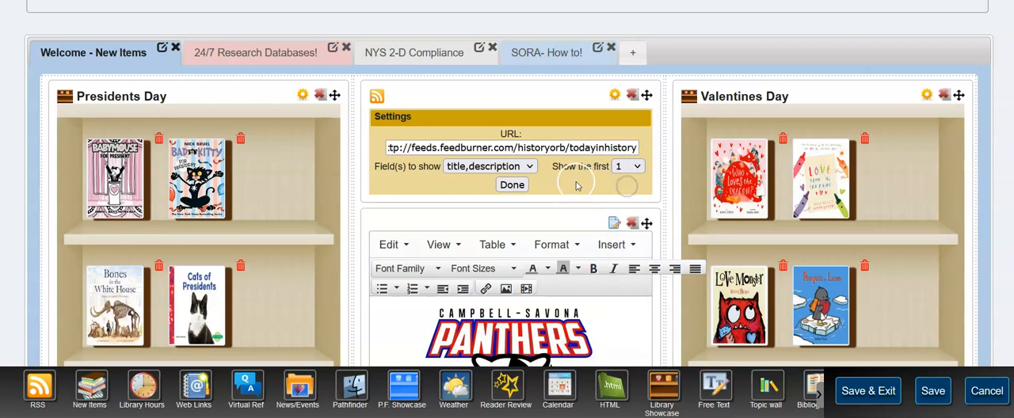
{"action": "left_click", "coordinate": [512, 184]}
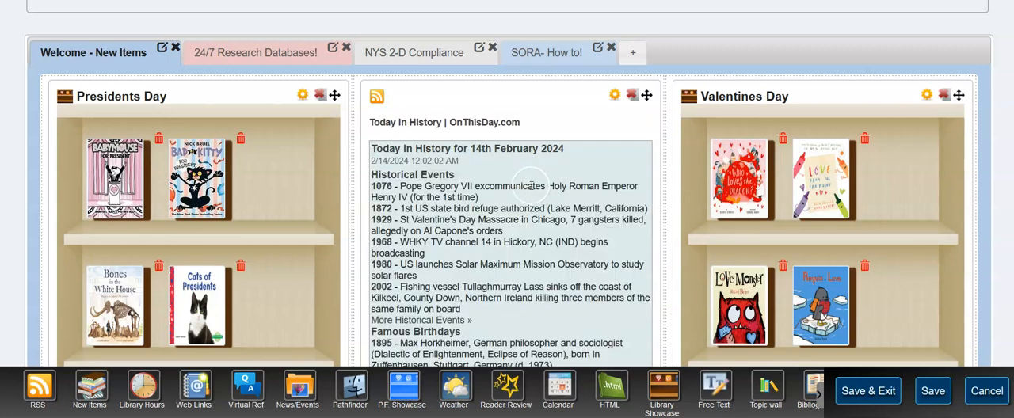
Step: Start naming a new tab in the Edit tab dialog, then cancel it without creating the tab
{"action": "scroll", "scroll_direction": "down", "scroll_amount": 3}
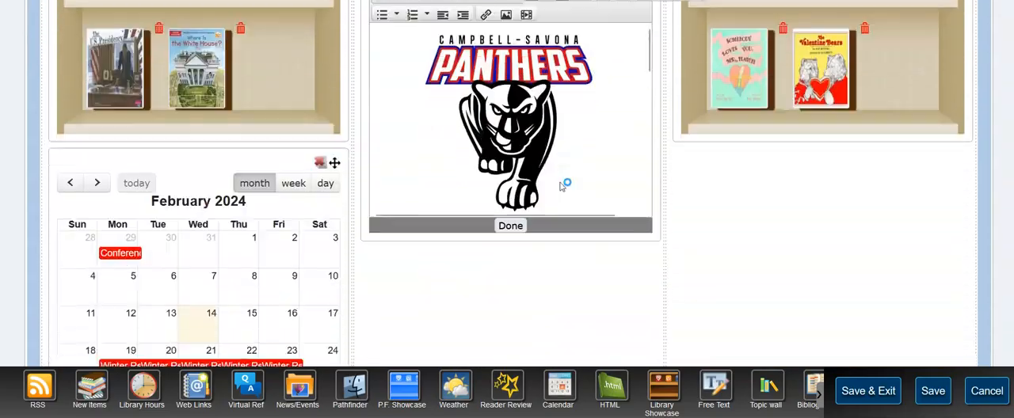
{"action": "left_click", "coordinate": [511, 225]}
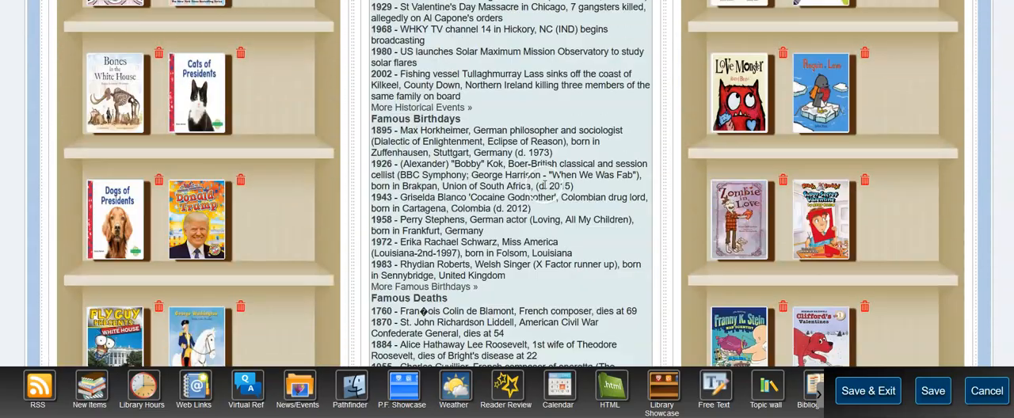
{"action": "scroll", "scroll_direction": "up", "scroll_amount": 3}
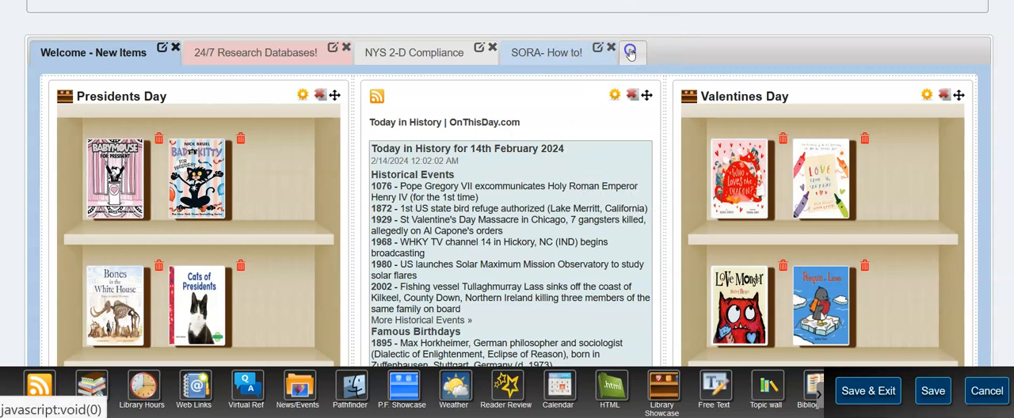
{"action": "left_click", "coordinate": [630, 51]}
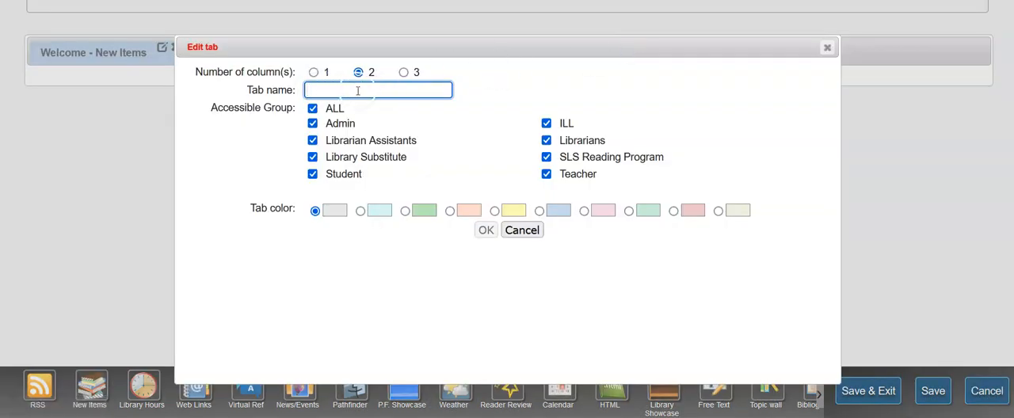
{"action": "mouse_move", "coordinate": [41, 388]}
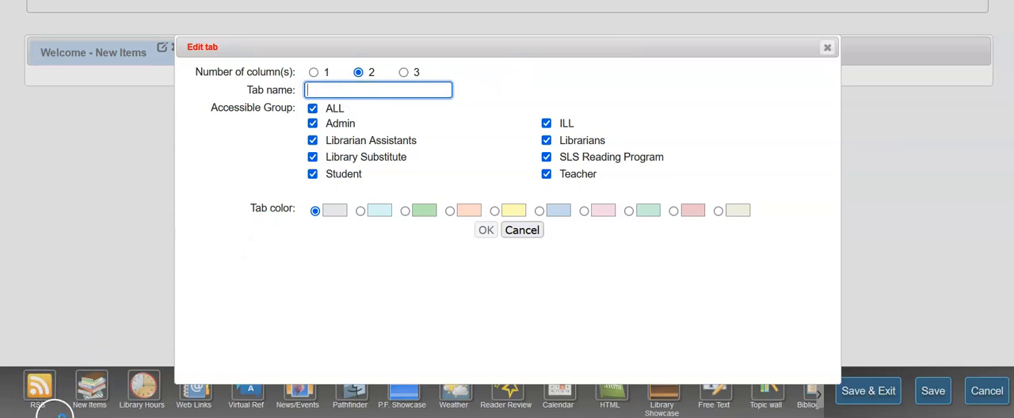
{"action": "mouse_move", "coordinate": [751, 87]}
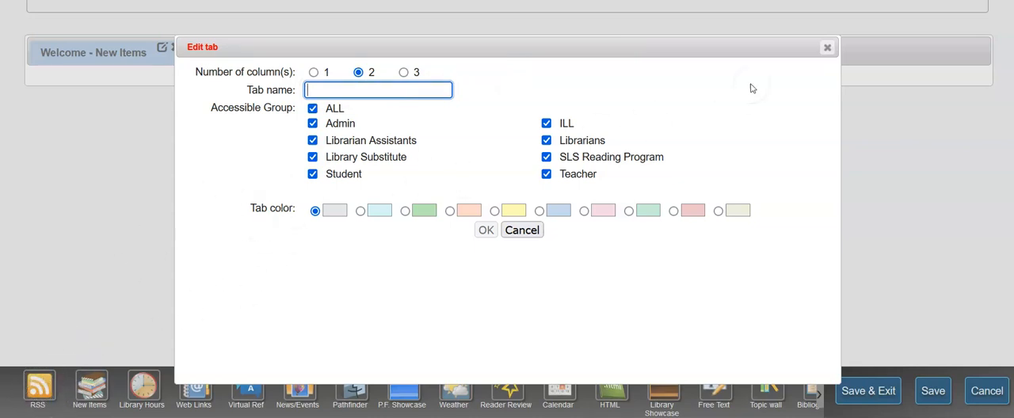
{"action": "left_click", "coordinate": [521, 230]}
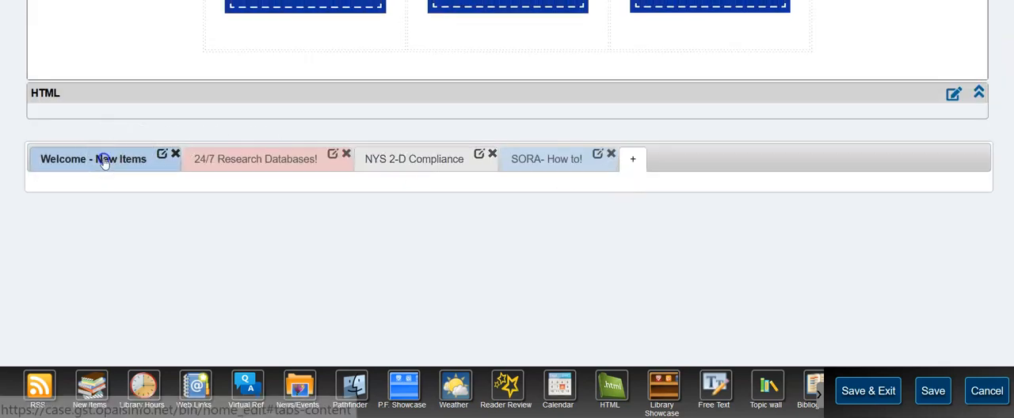
Step: Show the Welcome - New Items tab with its Presidents Day, Today in History and Valentines Day widgets
{"action": "left_click", "coordinate": [94, 158]}
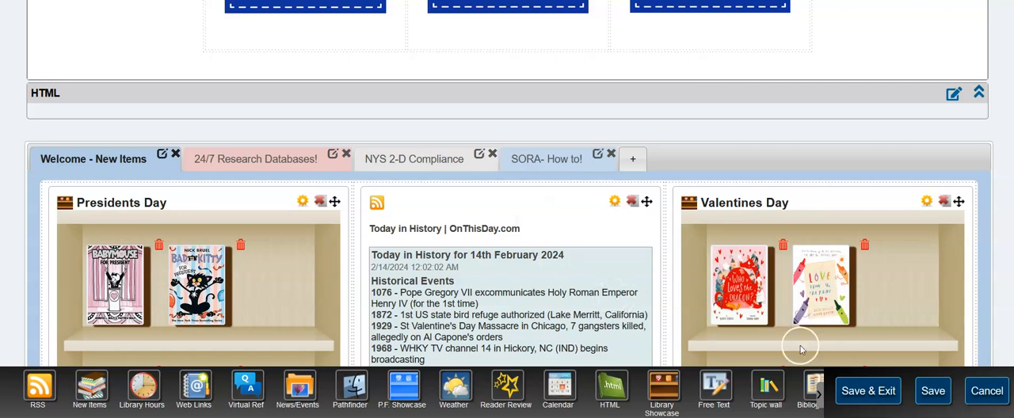
{"action": "scroll", "scroll_direction": "up", "scroll_amount": 3}
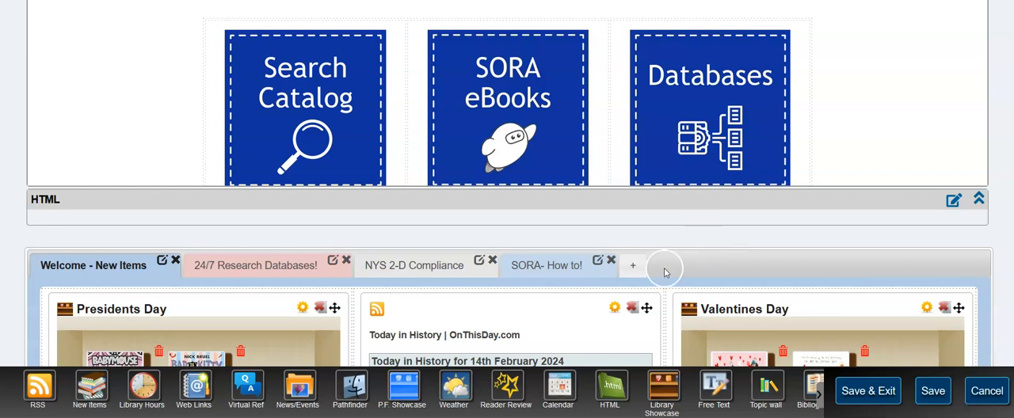
Step: Add a new tab named Library Staff with 3 columns, accessible only to Librarians
{"action": "left_click", "coordinate": [634, 267]}
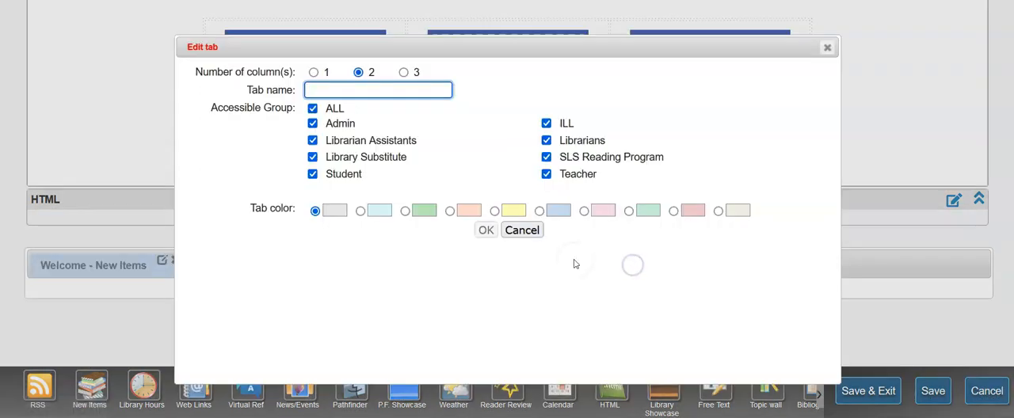
{"action": "type", "text": "Library Staff"}
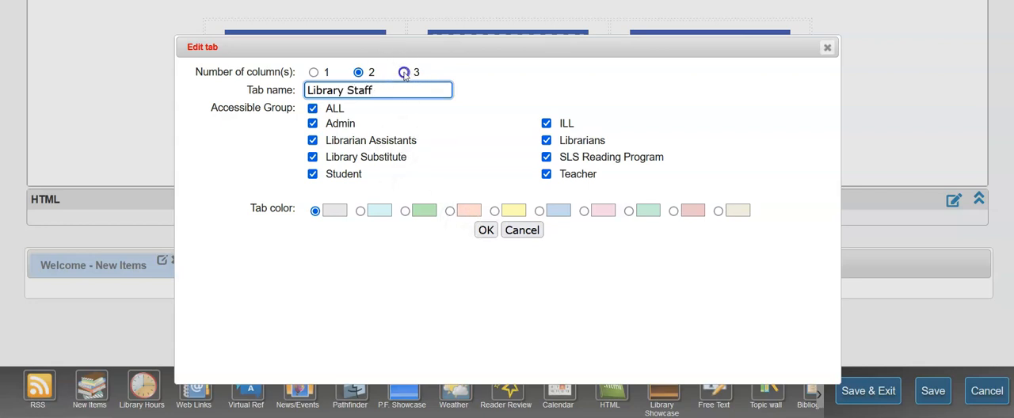
{"action": "left_click", "coordinate": [404, 73]}
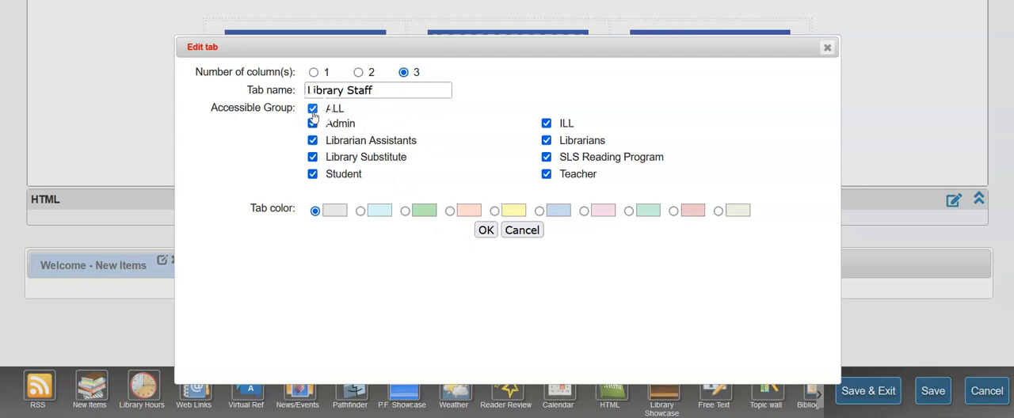
{"action": "left_click", "coordinate": [314, 108]}
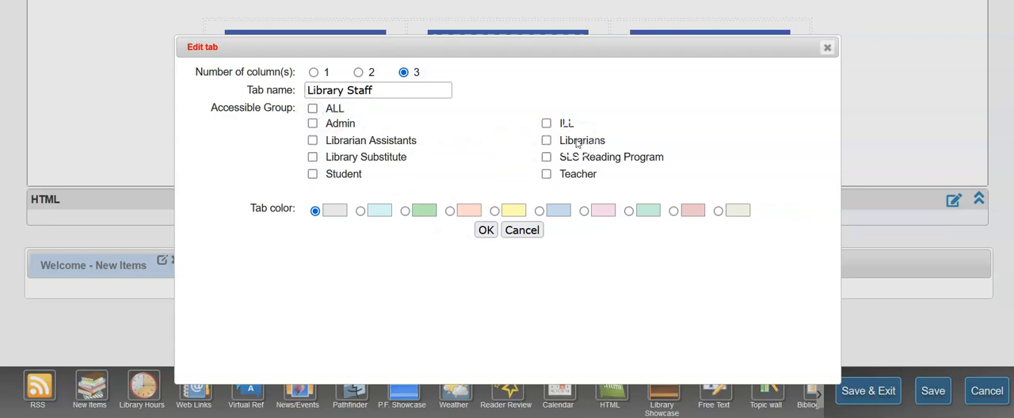
{"action": "left_click", "coordinate": [545, 140]}
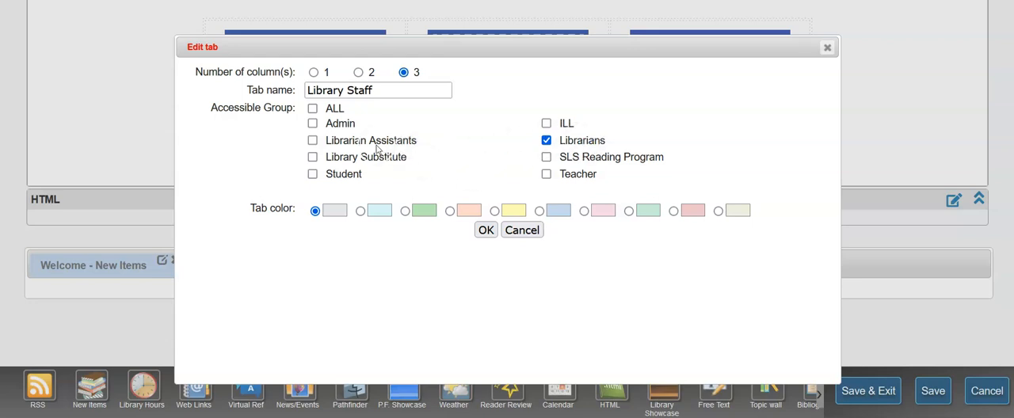
{"action": "mouse_move", "coordinate": [475, 164]}
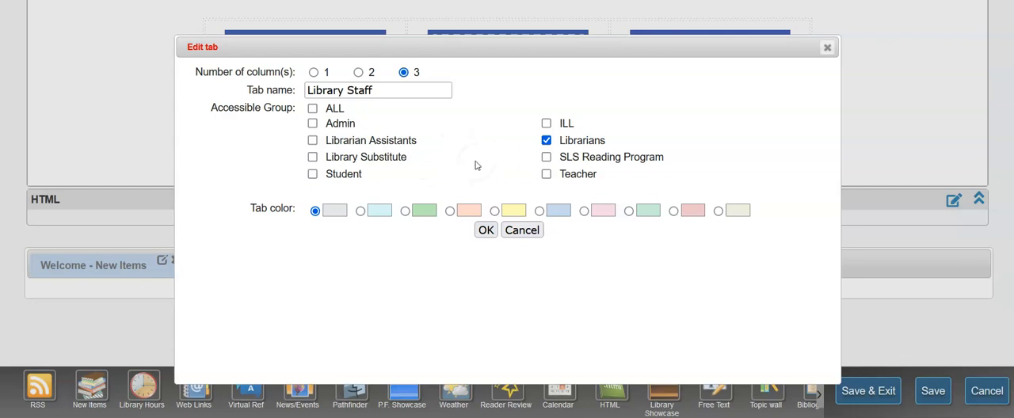
{"action": "mouse_move", "coordinate": [586, 140]}
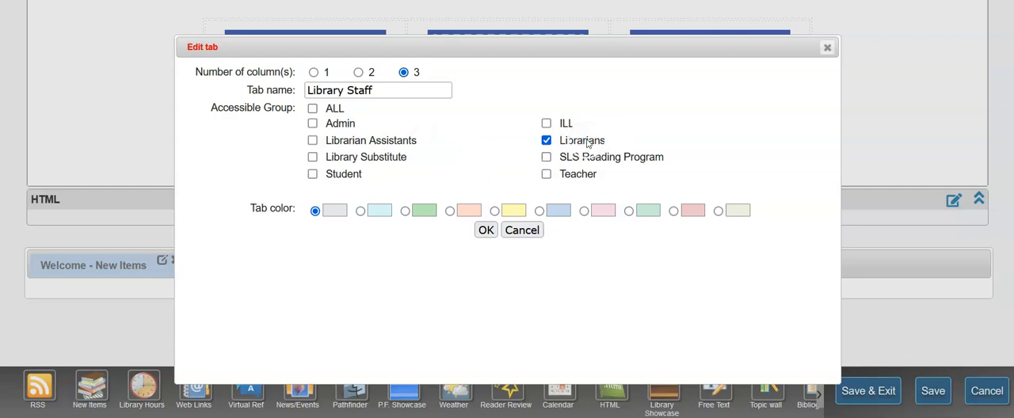
Step: Leave Librarian Assistants without access, choose the last tab colour and create the tab
{"action": "left_click", "coordinate": [314, 140]}
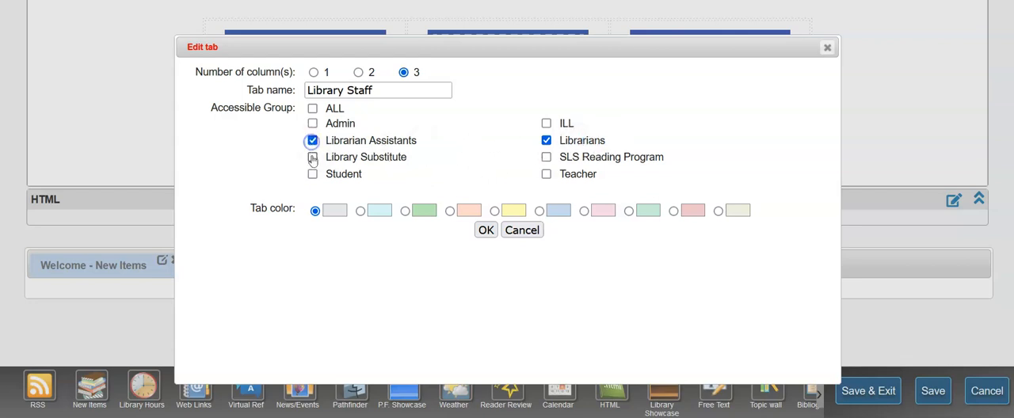
{"action": "left_click", "coordinate": [314, 139]}
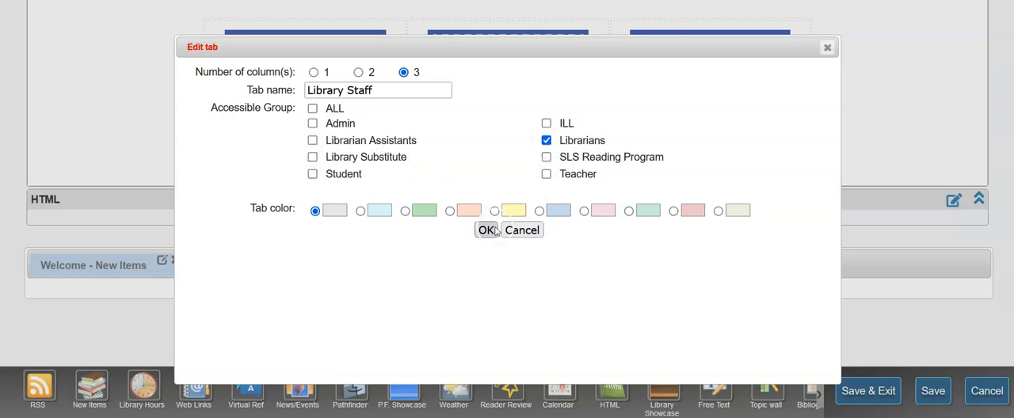
{"action": "left_click", "coordinate": [720, 209]}
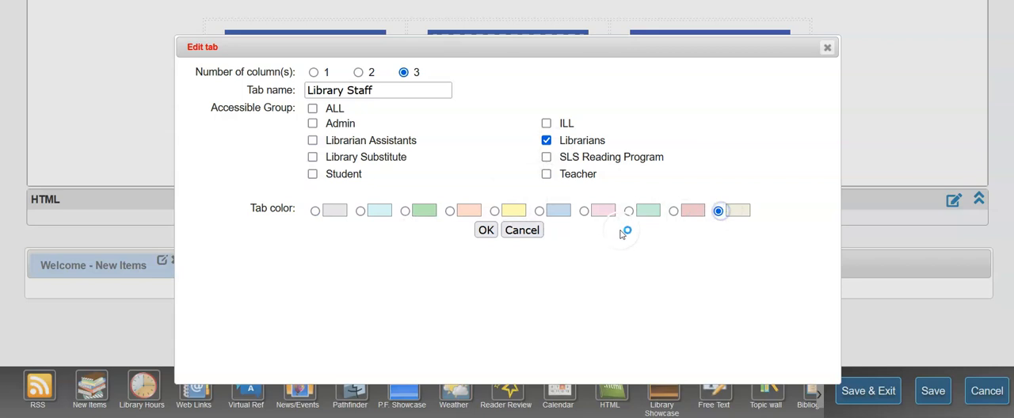
{"action": "left_click", "coordinate": [485, 230]}
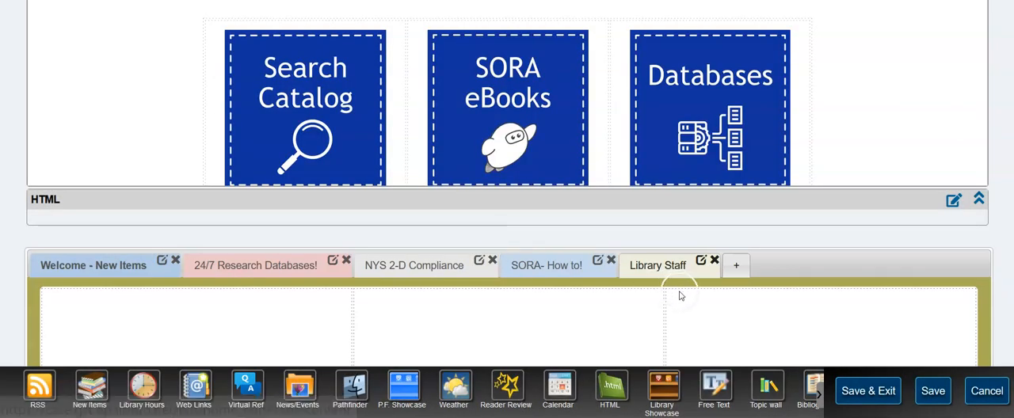
Step: Drop Free Text widgets into the first and second columns of the Library Staff tab
{"action": "scroll", "scroll_direction": "down", "scroll_amount": 3}
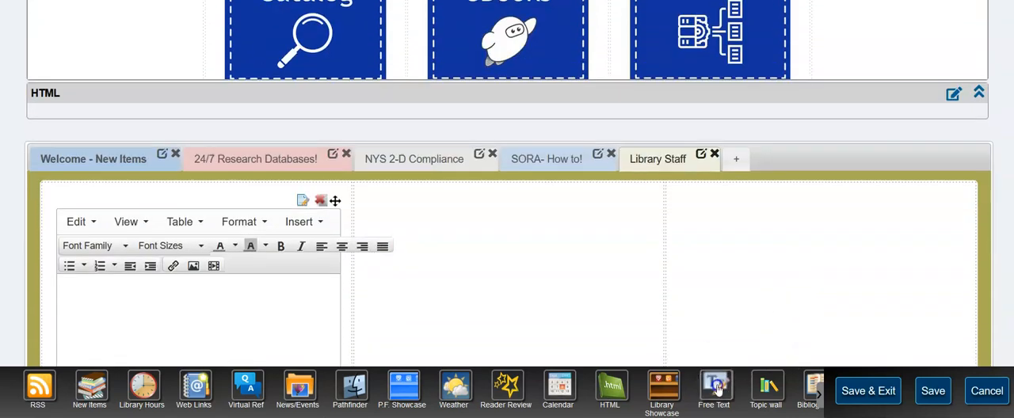
{"action": "scroll", "scroll_direction": "up", "scroll_amount": 3}
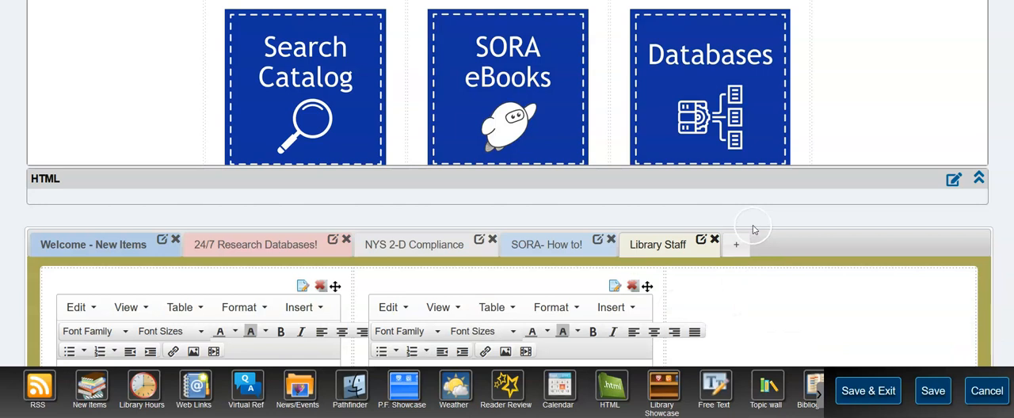
{"action": "mouse_move", "coordinate": [827, 219]}
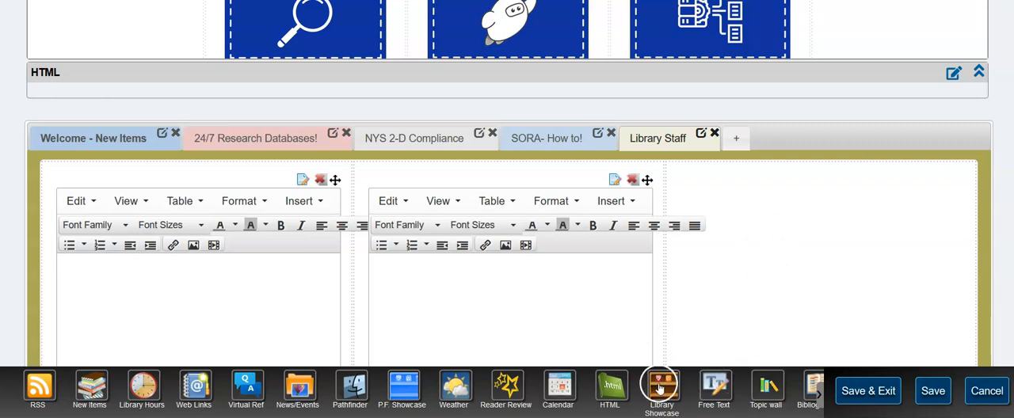
Step: Add a showcase titled Spring to the third column and bring up its Item Browser
{"action": "left_click", "coordinate": [661, 390]}
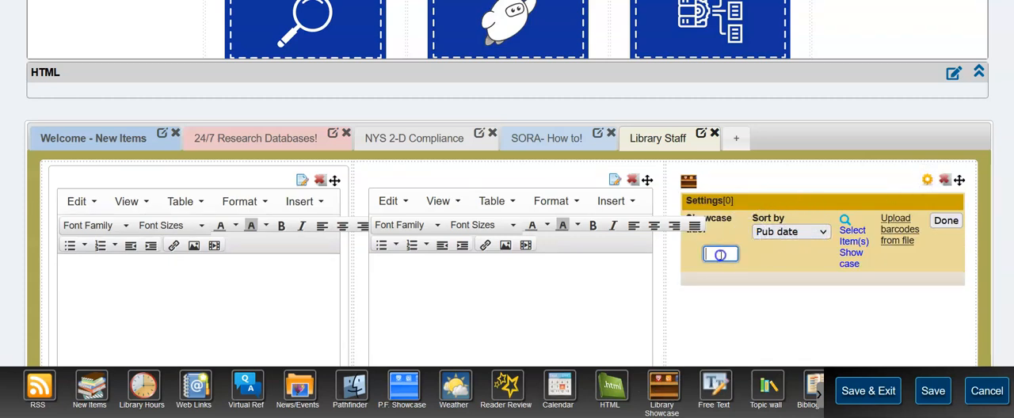
{"action": "type", "text": "sprin"}
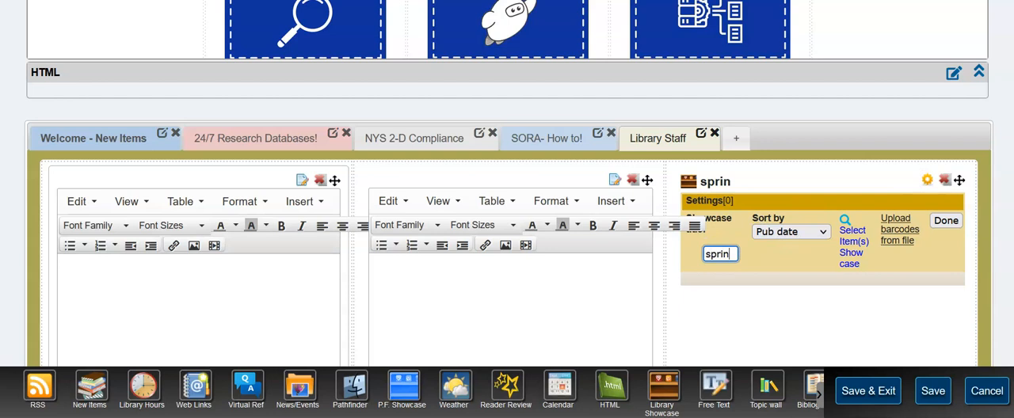
{"action": "type", "text": "g"}
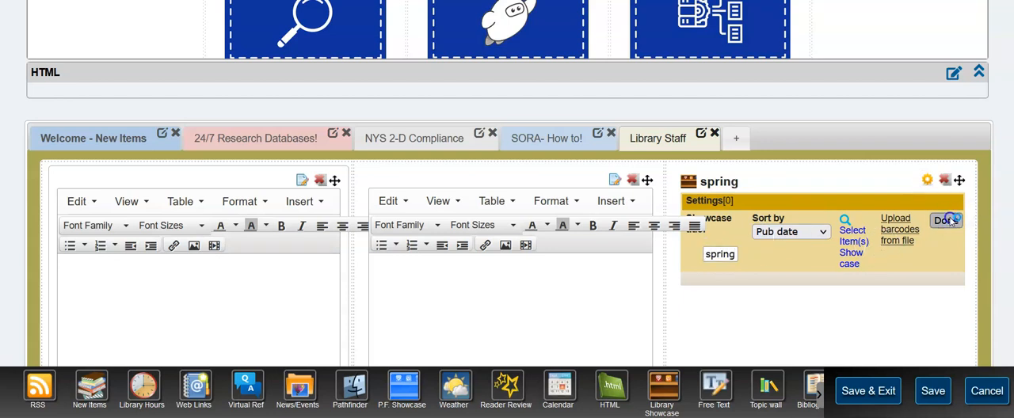
{"action": "left_click", "coordinate": [945, 220]}
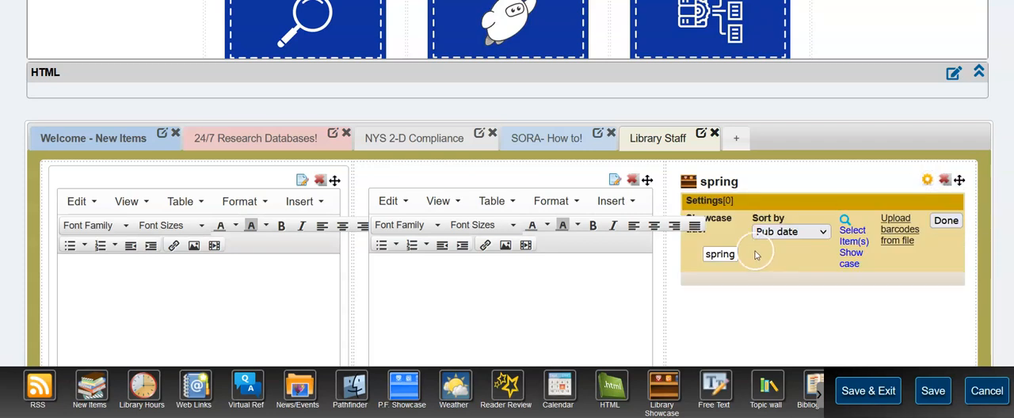
{"action": "mouse_move", "coordinate": [626, 241]}
{"action": "type", "text": "S"}
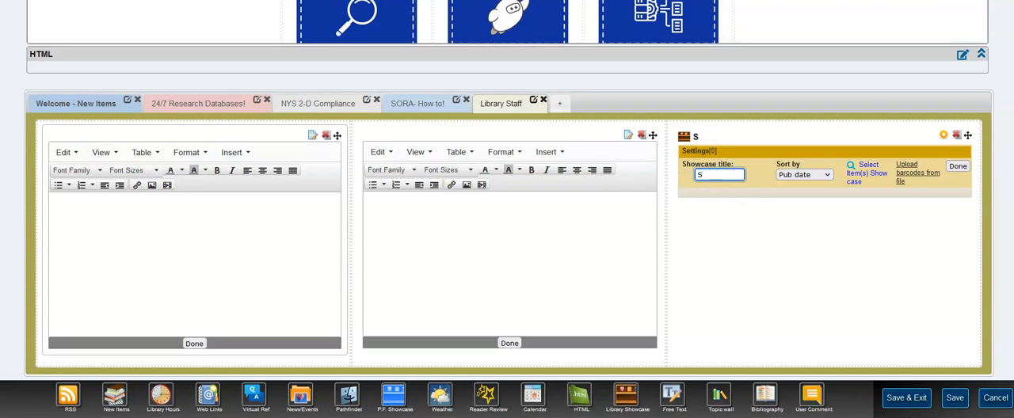
{"action": "type", "text": "pring"}
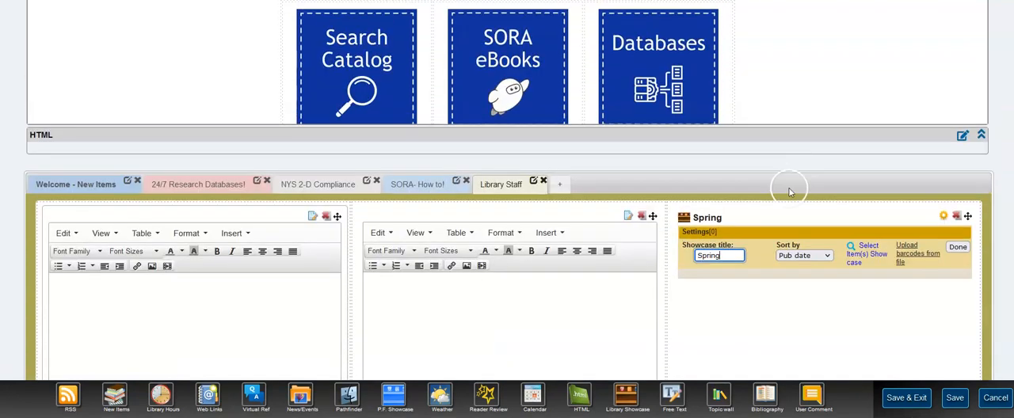
{"action": "left_click", "coordinate": [867, 250]}
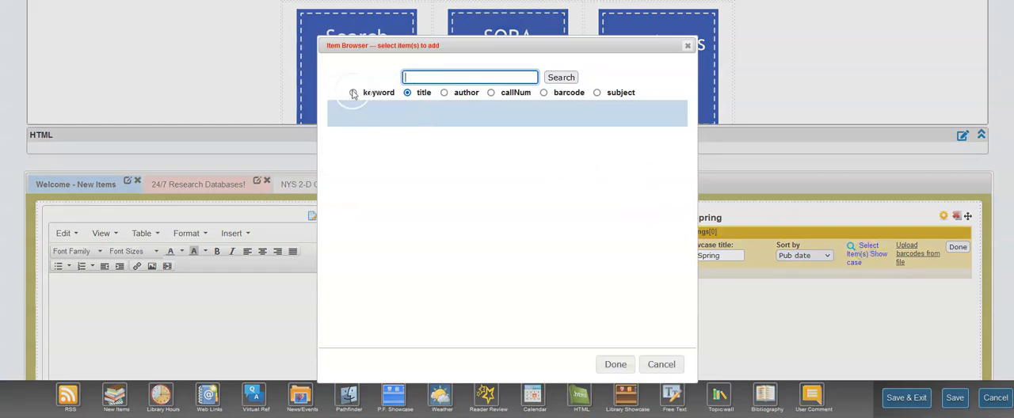
Step: Run a keyword search for 'Spring' in the Item Browser
{"action": "left_click", "coordinate": [351, 92]}
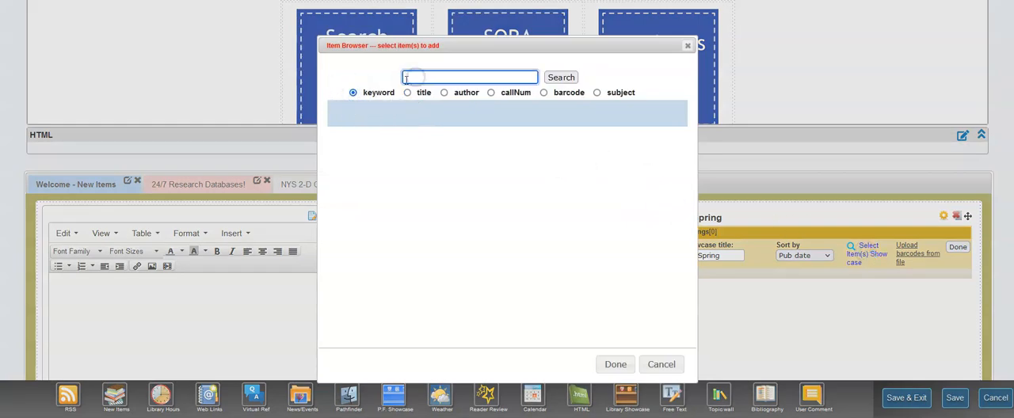
{"action": "type", "text": "Spring"}
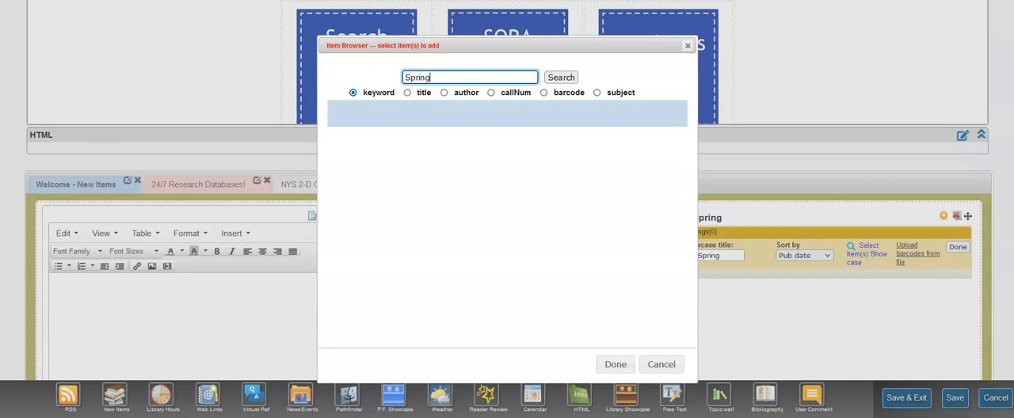
{"action": "left_click", "coordinate": [561, 77]}
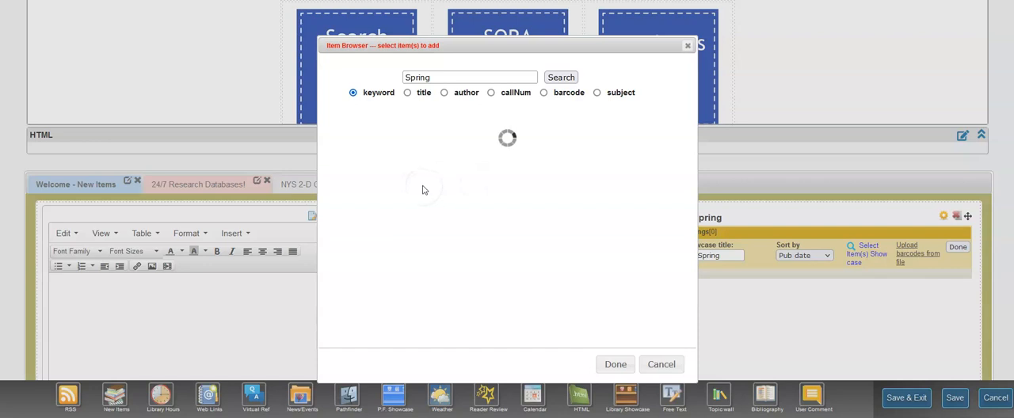
{"action": "left_click", "coordinate": [561, 76]}
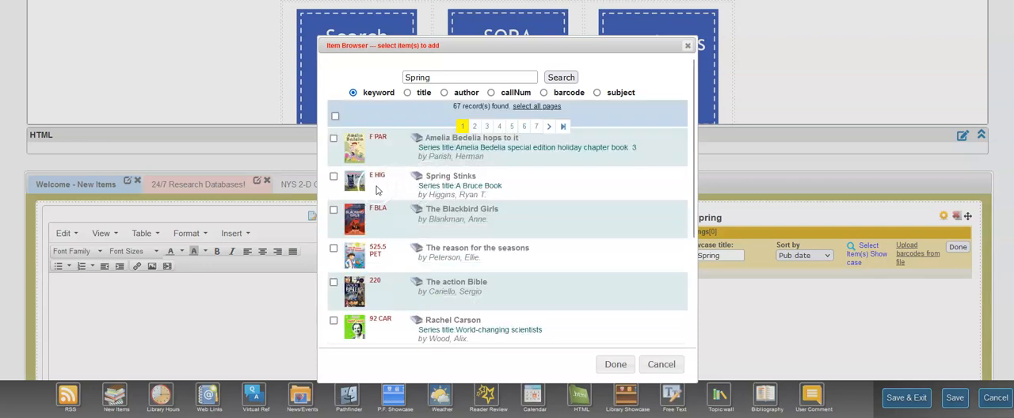
Step: Tick Spring Stinks and the other spring books and add them to the showcase
{"action": "left_click", "coordinate": [333, 176]}
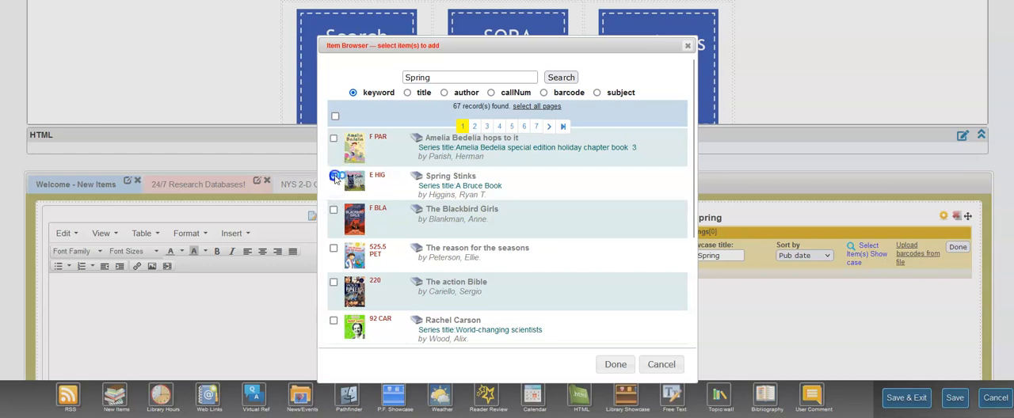
{"action": "left_click", "coordinate": [333, 176]}
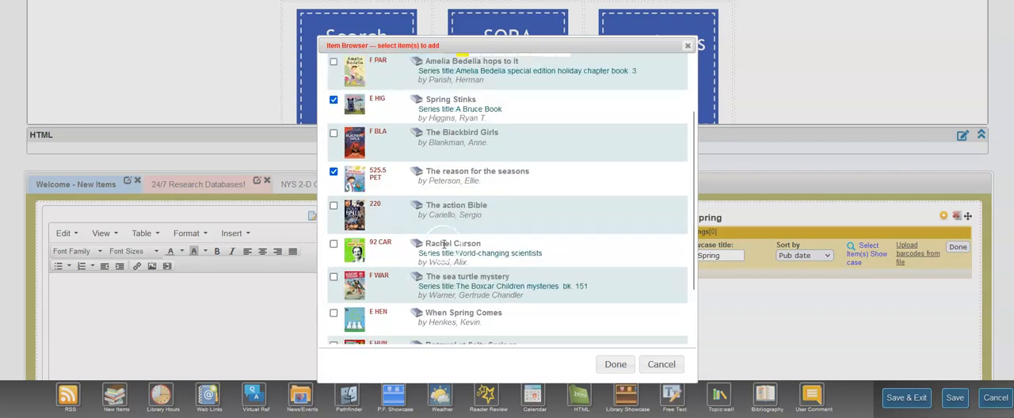
{"action": "scroll", "scroll_direction": "down", "scroll_amount": 3}
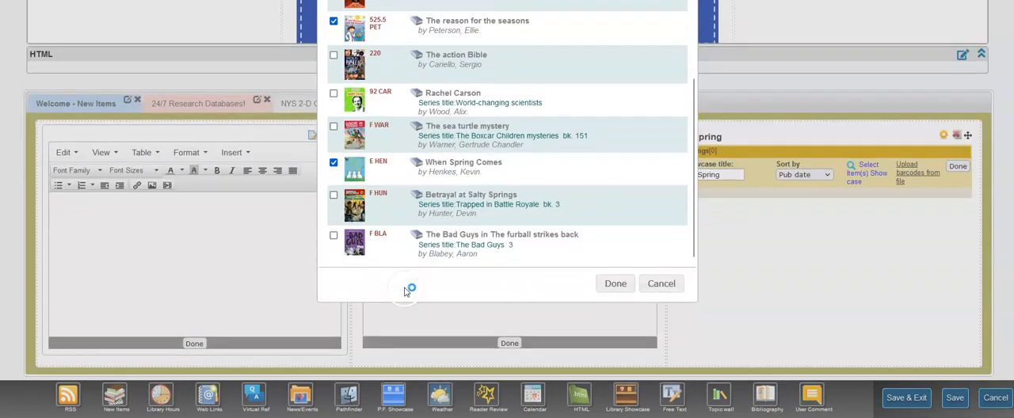
{"action": "left_click", "coordinate": [615, 284]}
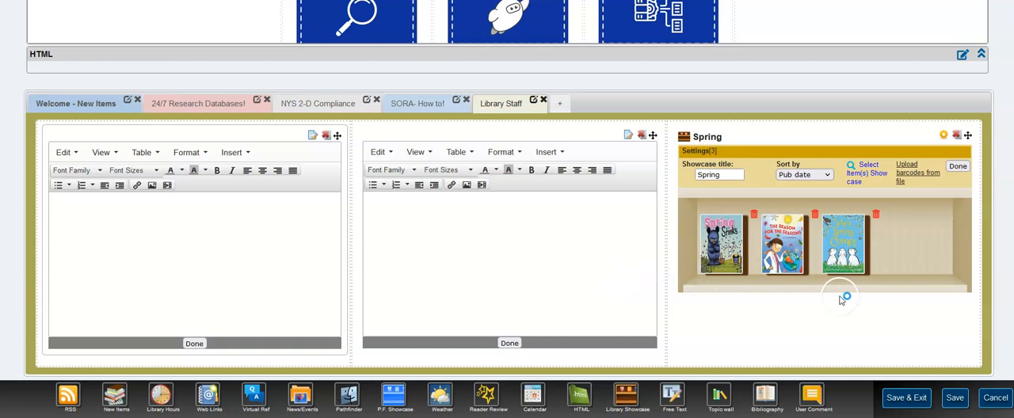
{"action": "mouse_move", "coordinate": [859, 313]}
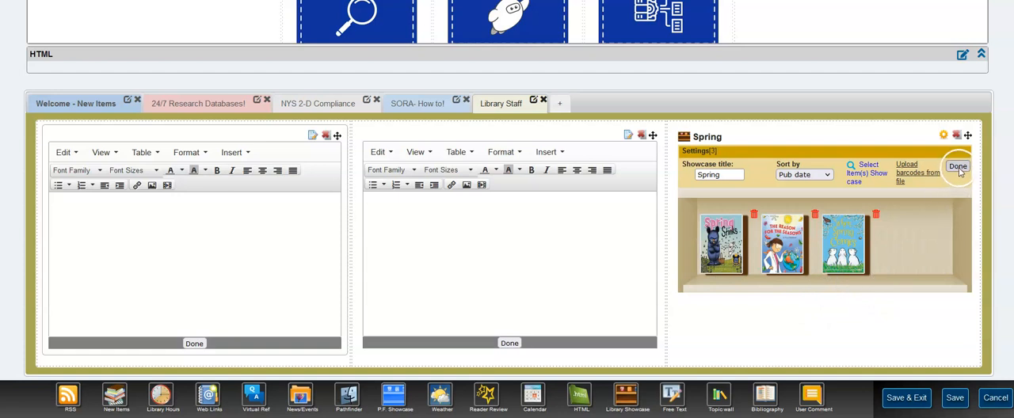
Step: Close the Spring showcase settings so only its three book covers show on the shelf
{"action": "left_click", "coordinate": [958, 165]}
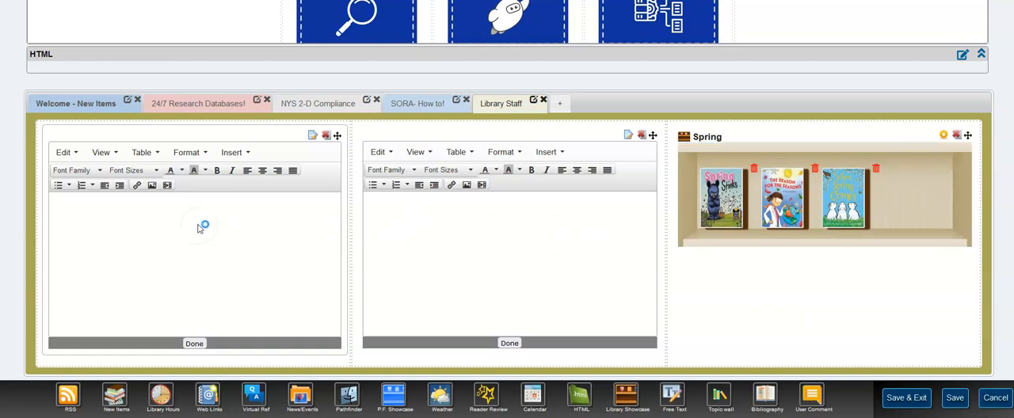
{"action": "mouse_move", "coordinate": [219, 241]}
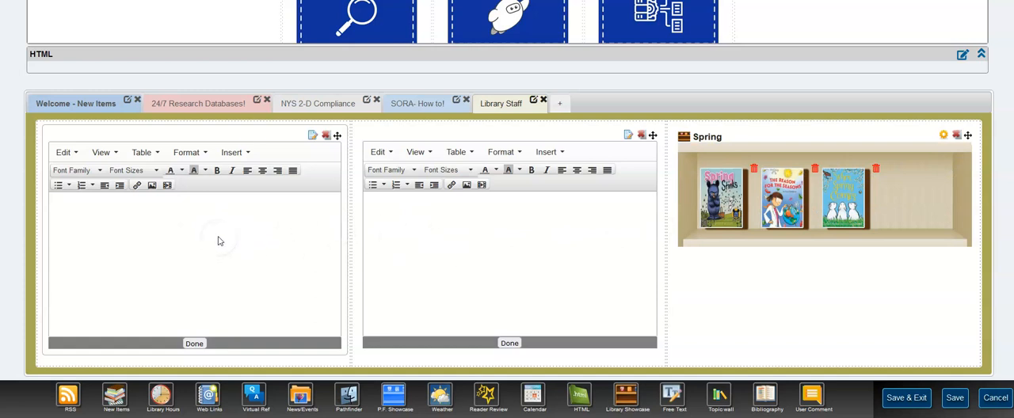
{"action": "mouse_move", "coordinate": [231, 238]}
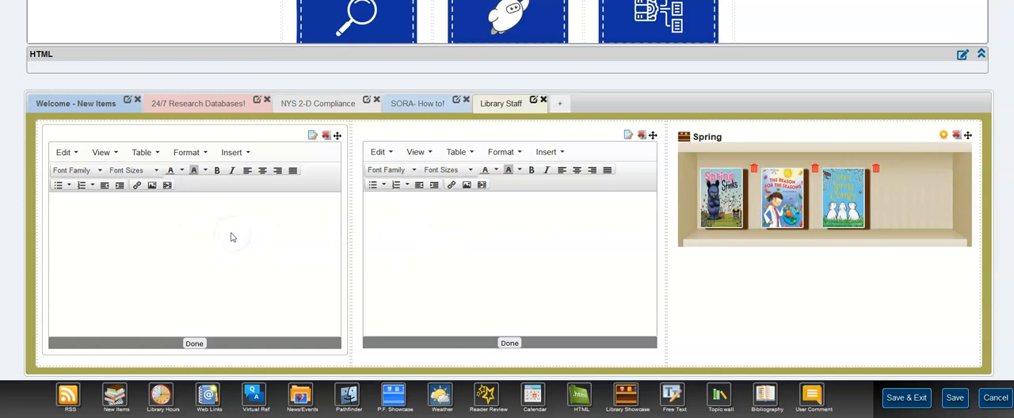
{"action": "mouse_move", "coordinate": [218, 234]}
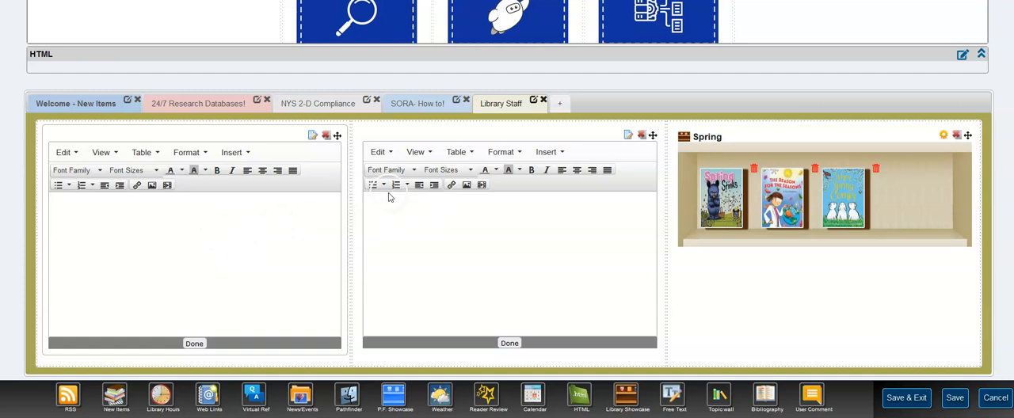
{"action": "mouse_move", "coordinate": [649, 339]}
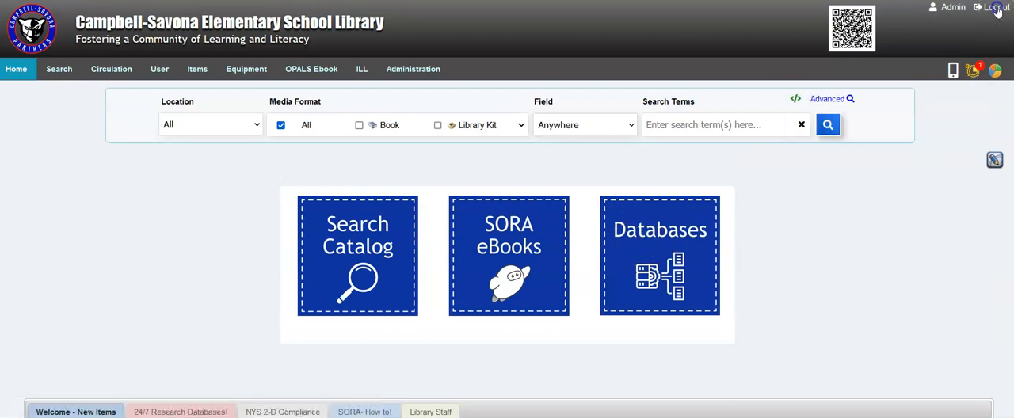
Step: Log out and scroll the public home page to confirm the Library Staff tab is hidden
{"action": "left_click", "coordinate": [995, 6]}
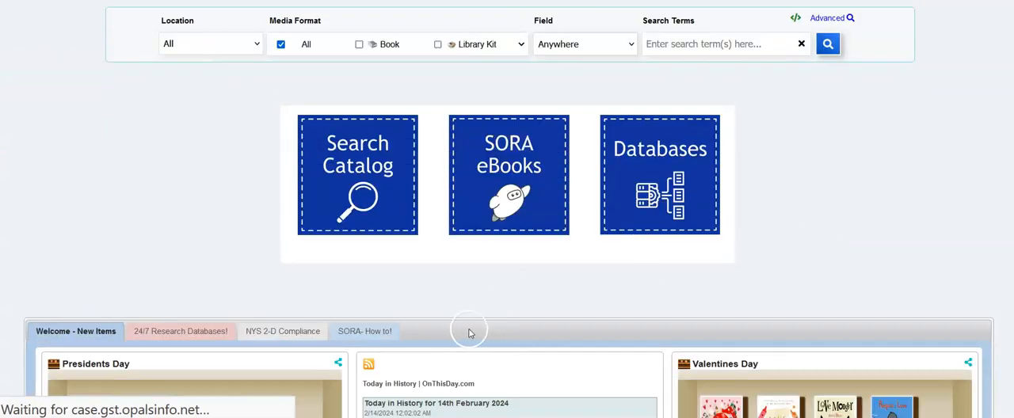
{"action": "scroll", "scroll_direction": "down", "scroll_amount": 3}
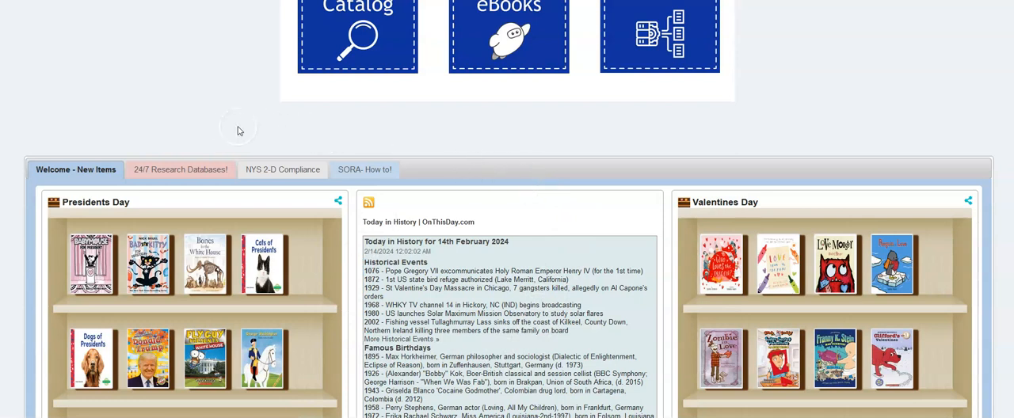
{"action": "mouse_move", "coordinate": [139, 105]}
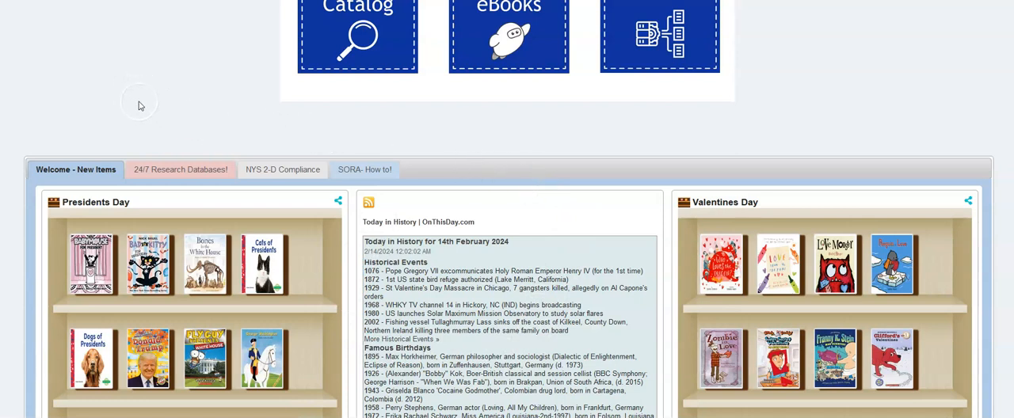